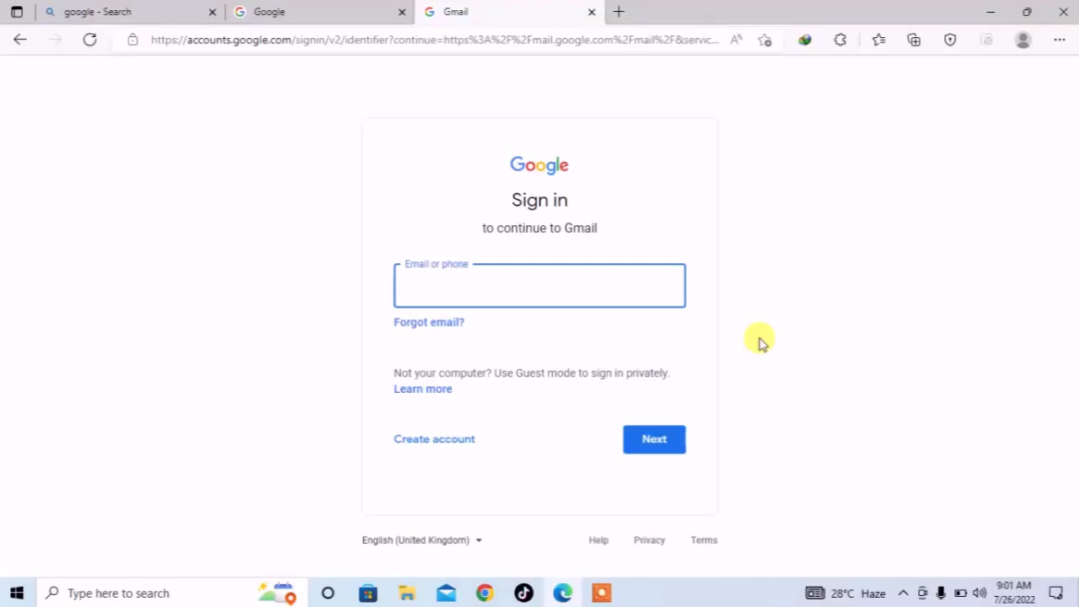
Search Google for 'gmail' from the Chrome search box.
left_click(539, 285)
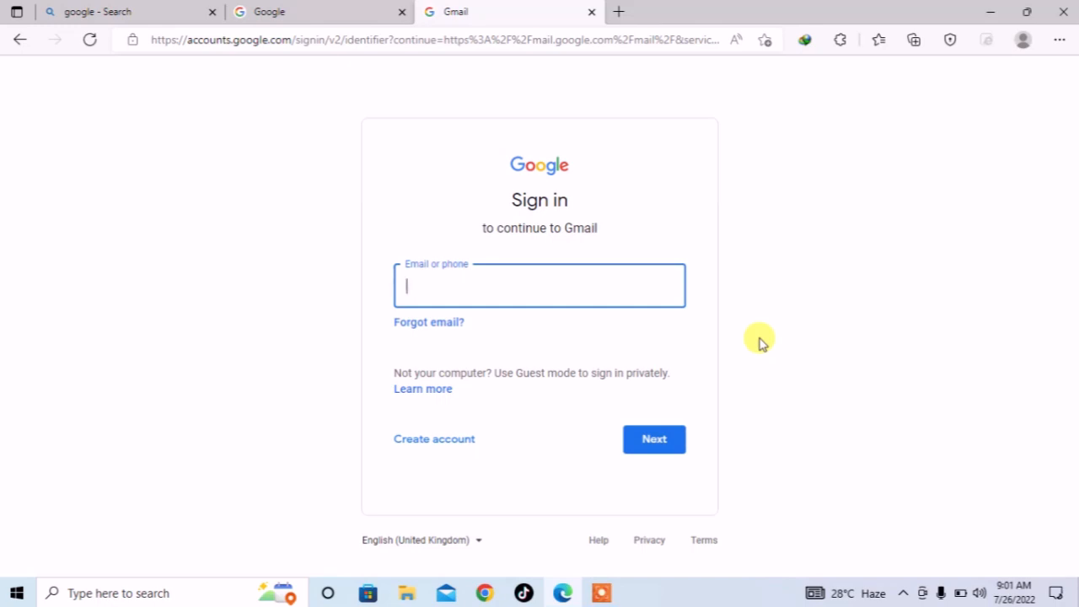
mouse_move(701, 290)
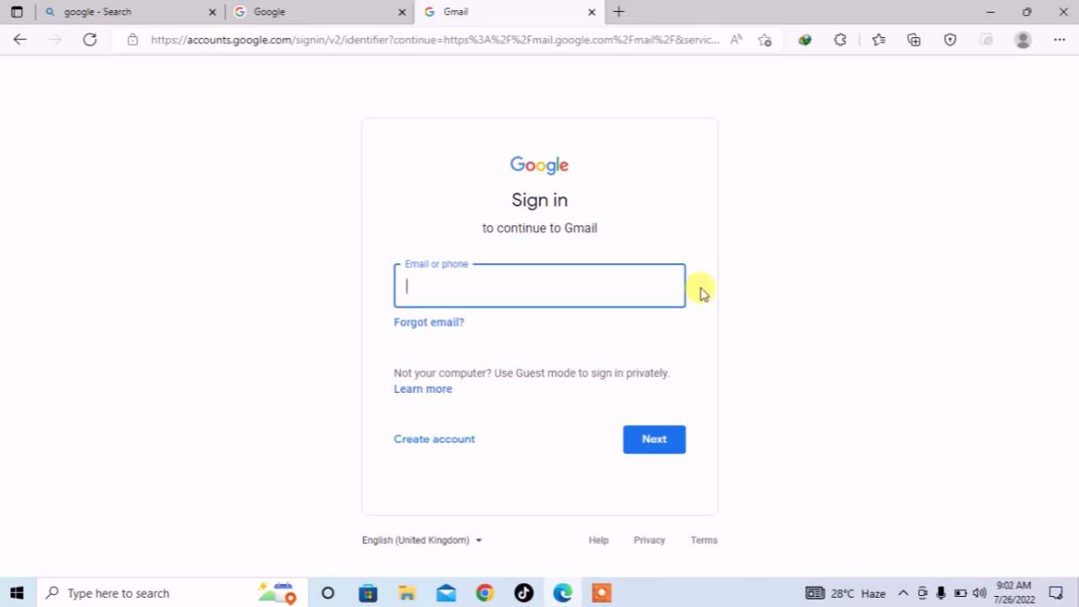
left_click(110, 12)
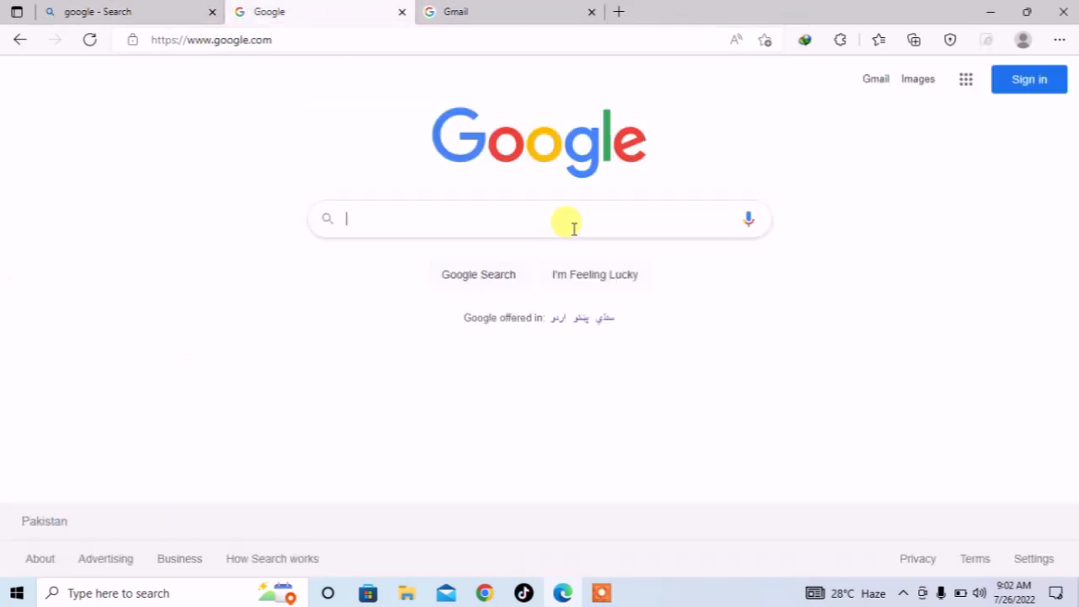
mouse_move(875, 80)
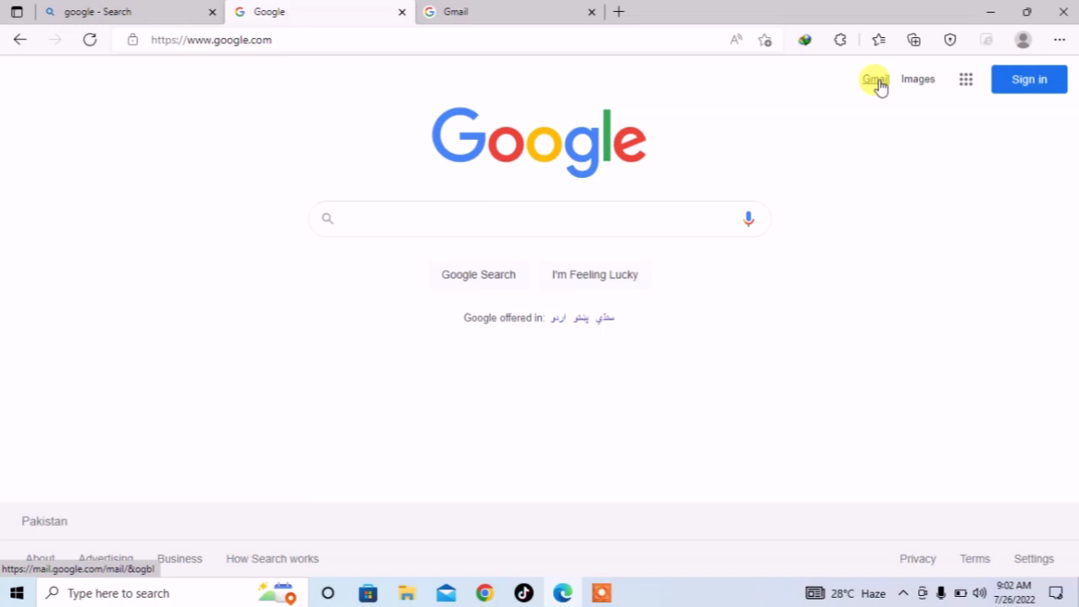
type("g")
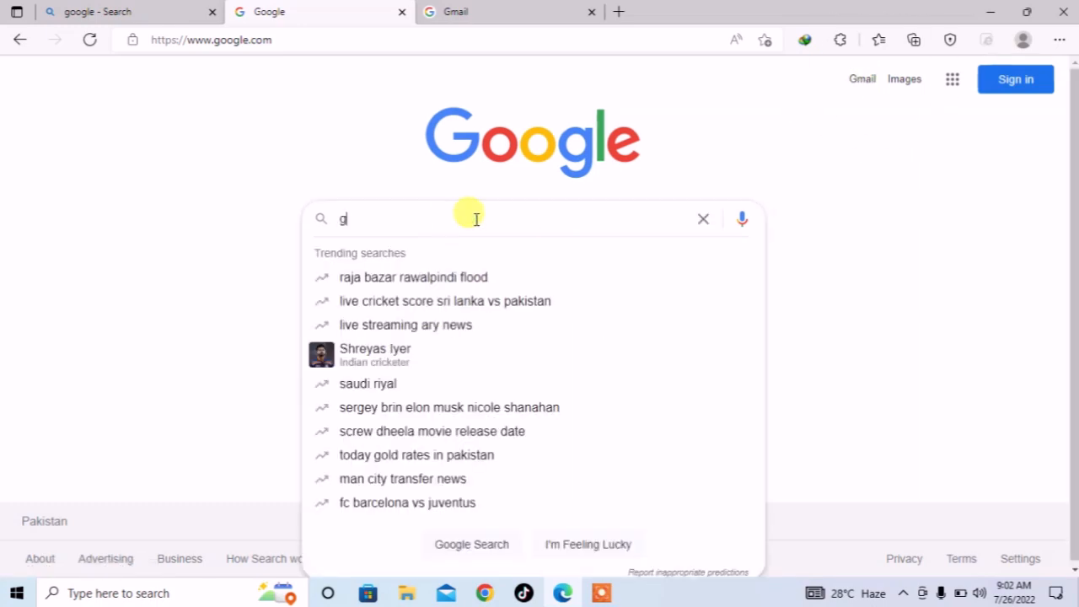
type("mail")
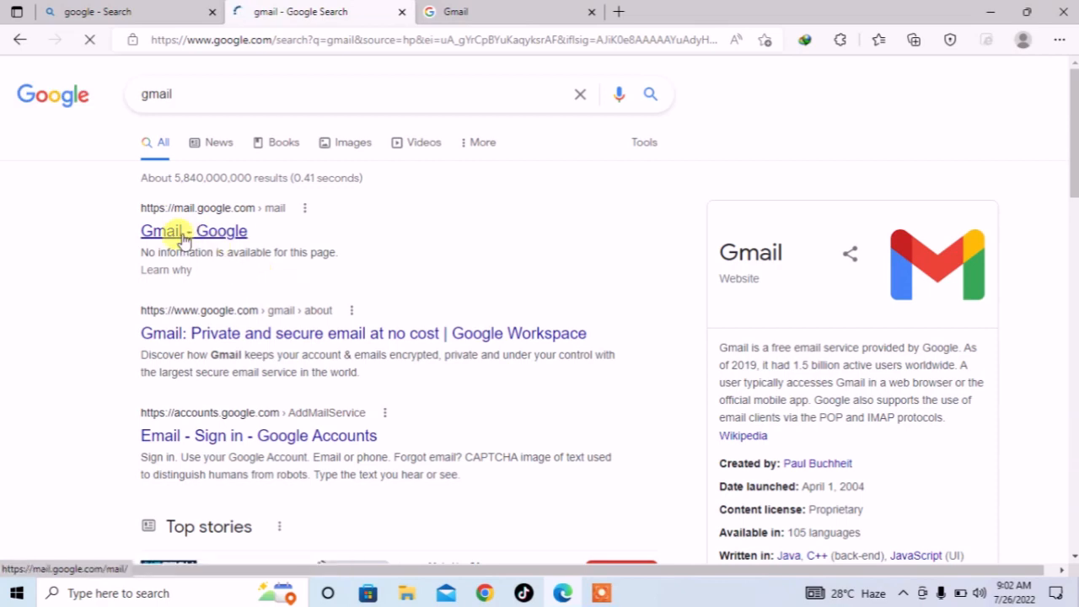
Reach the Google sign-in page from the Gmail search result via Sign in.
left_click(184, 238)
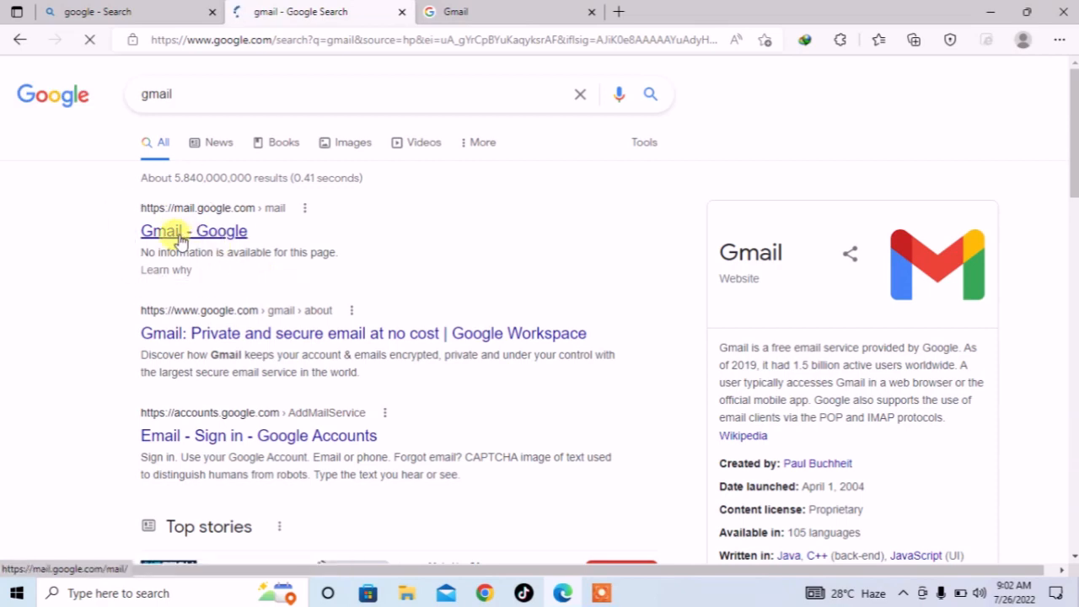
left_click(192, 229)
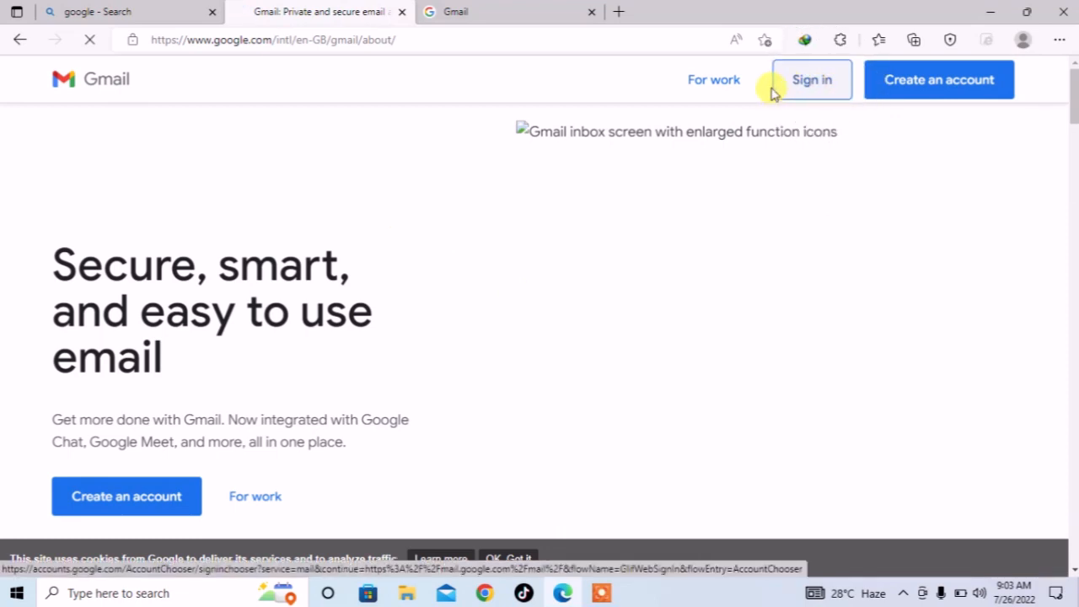
left_click(811, 79)
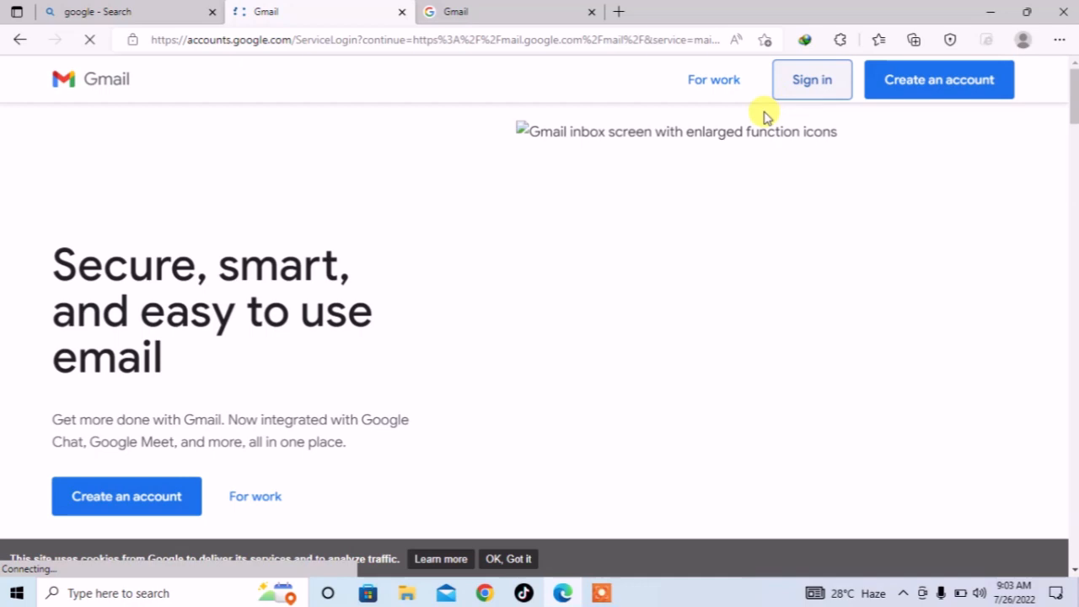
left_click(811, 79)
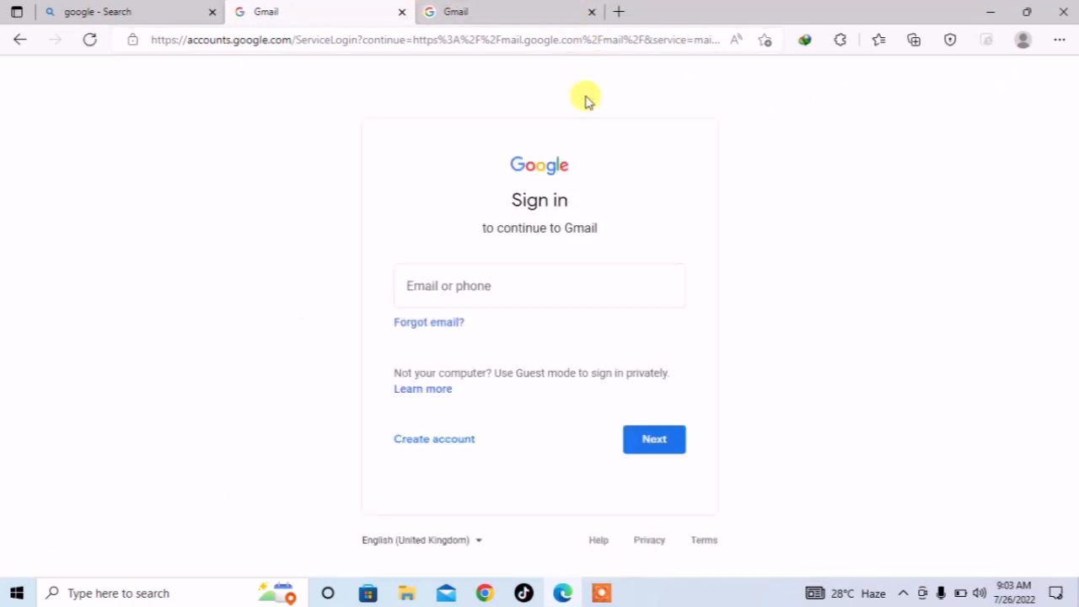
left_click(540, 285)
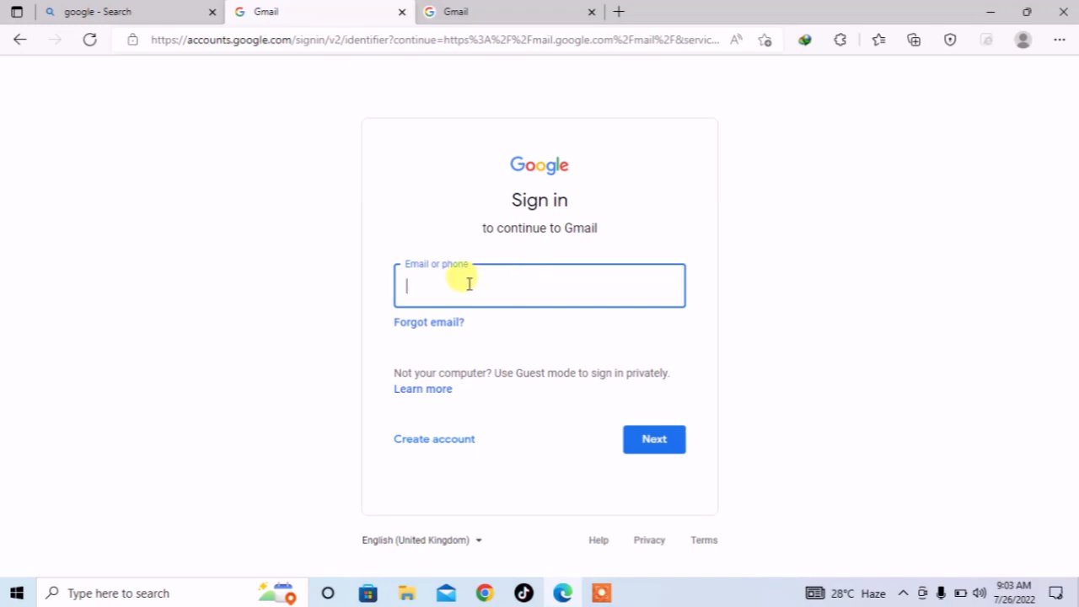
mouse_move(458, 290)
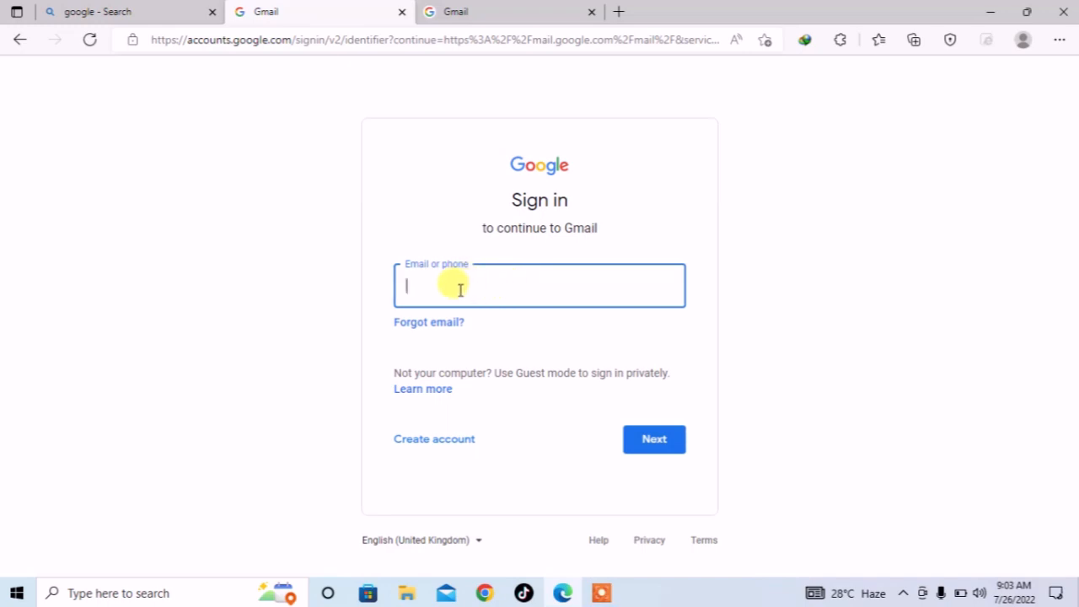
mouse_move(441, 327)
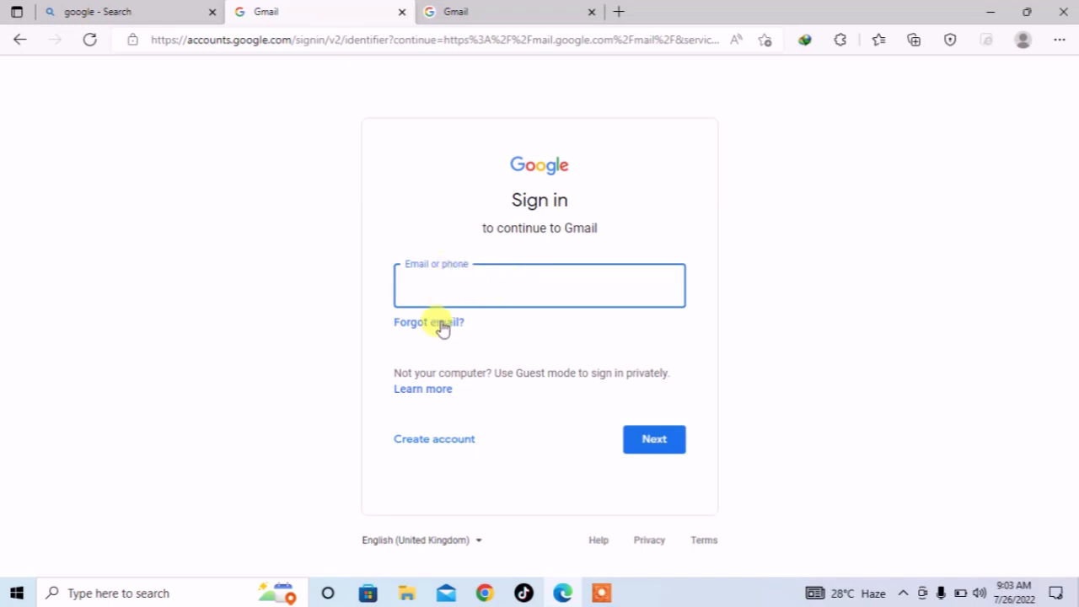
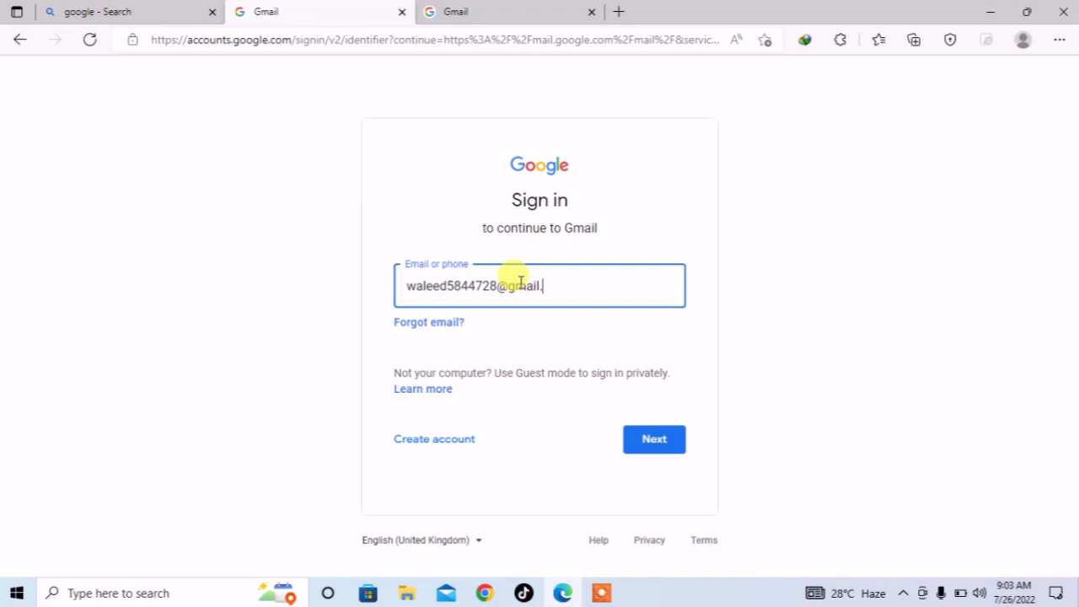
left_click(654, 439)
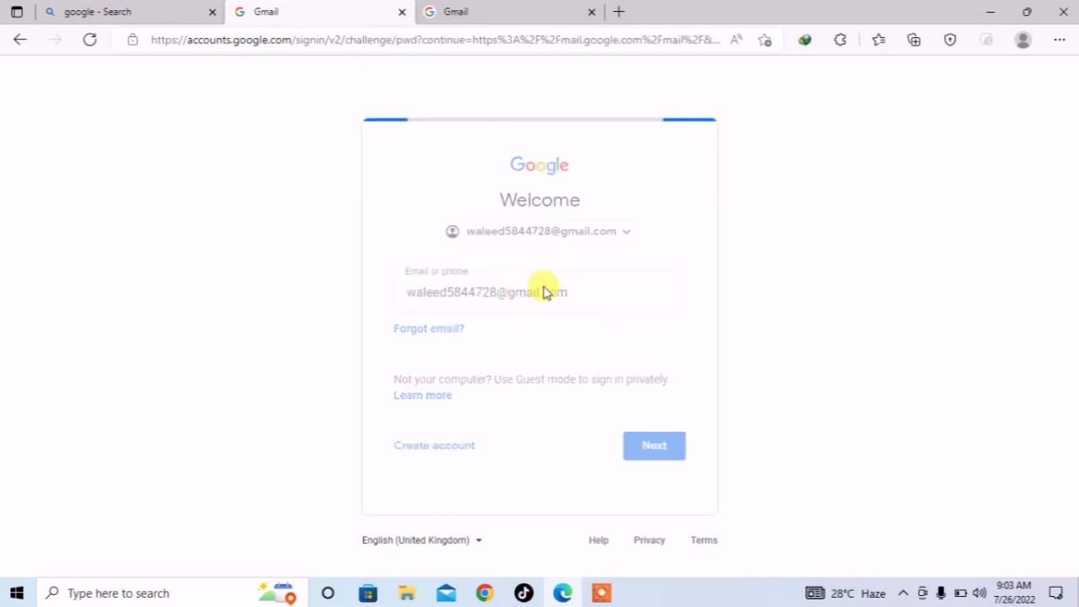
Enter the account password and submit it to sign in.
left_click(654, 445)
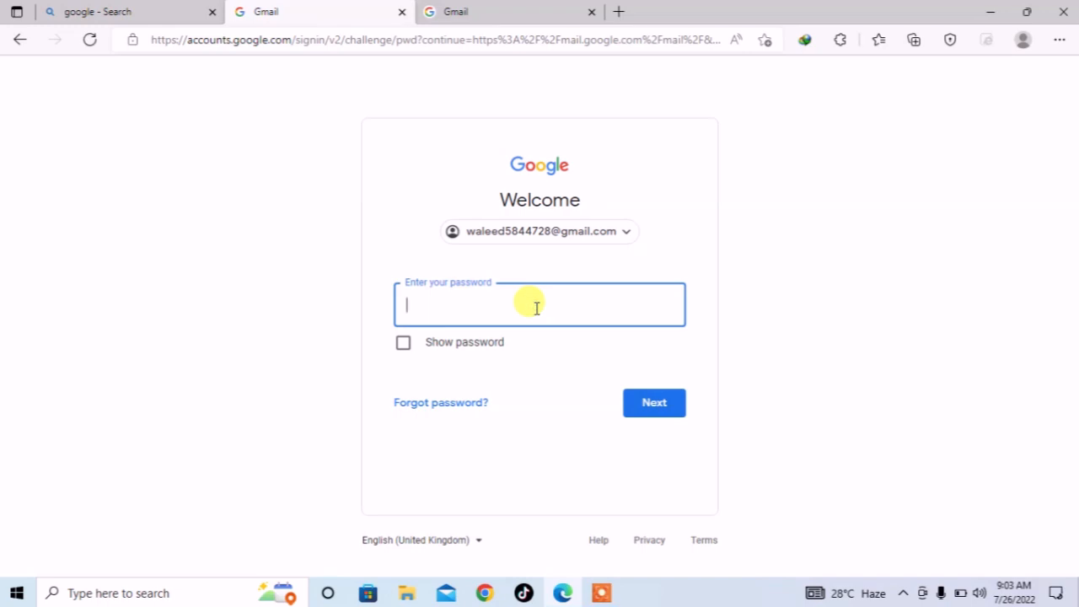
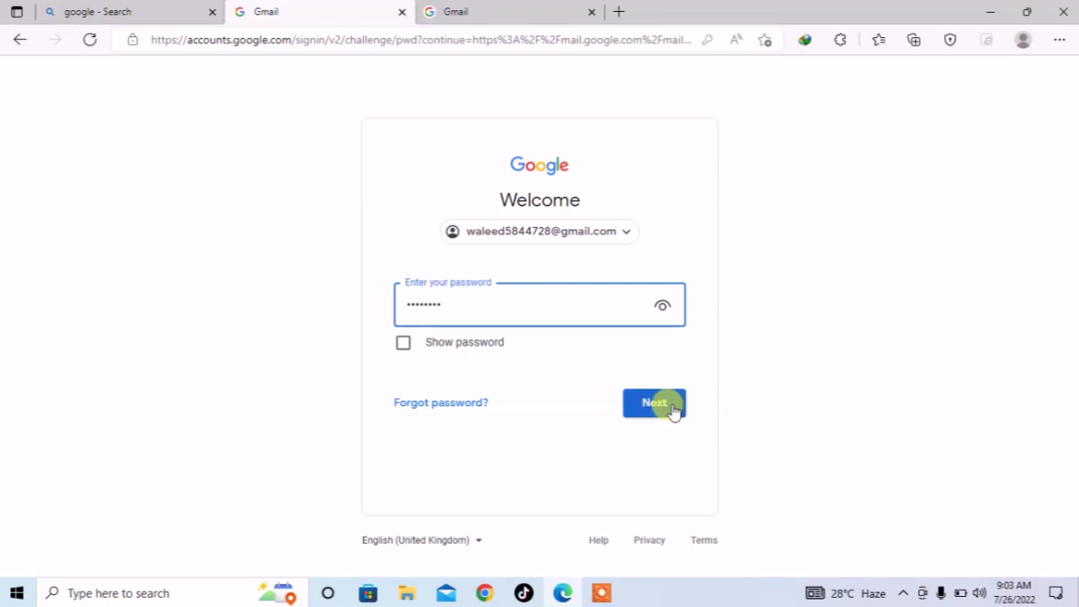
left_click(655, 401)
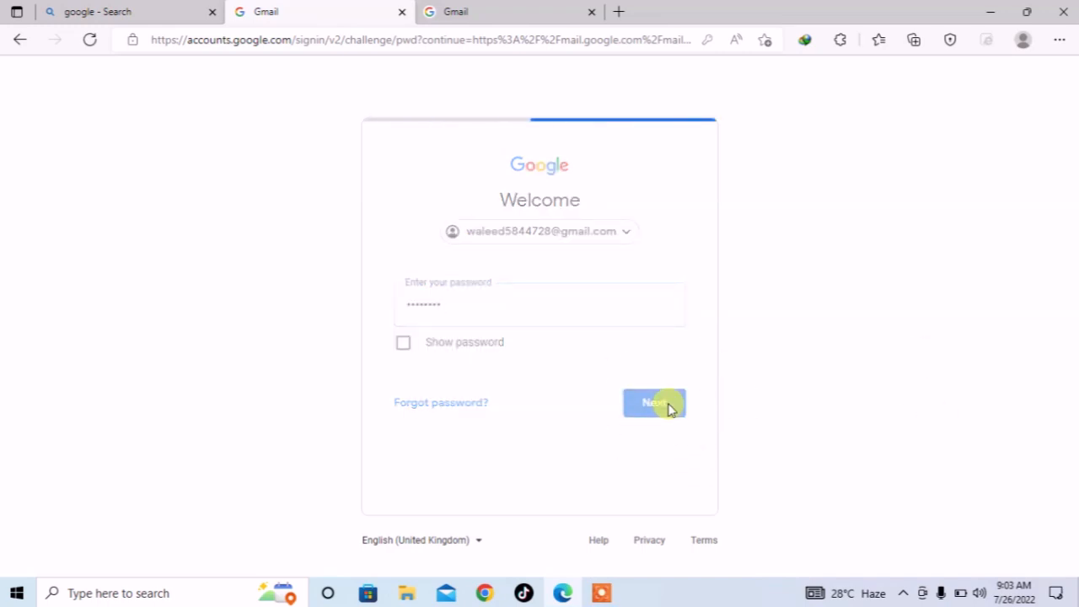
left_click(654, 403)
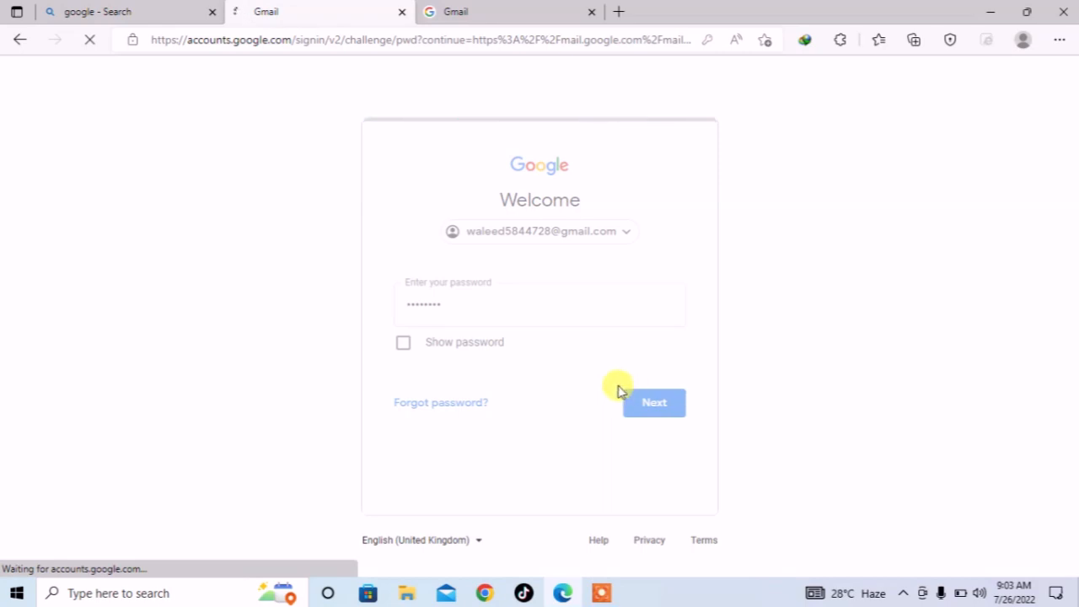
Let the Gmail Primary inbox load with its received messages.
left_click(654, 403)
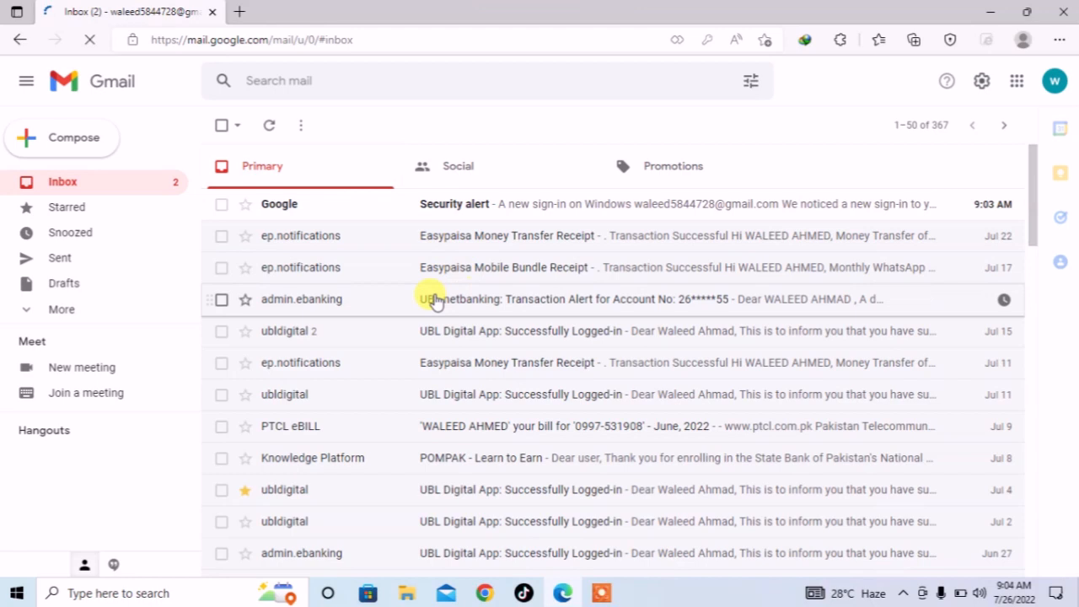
mouse_move(482, 324)
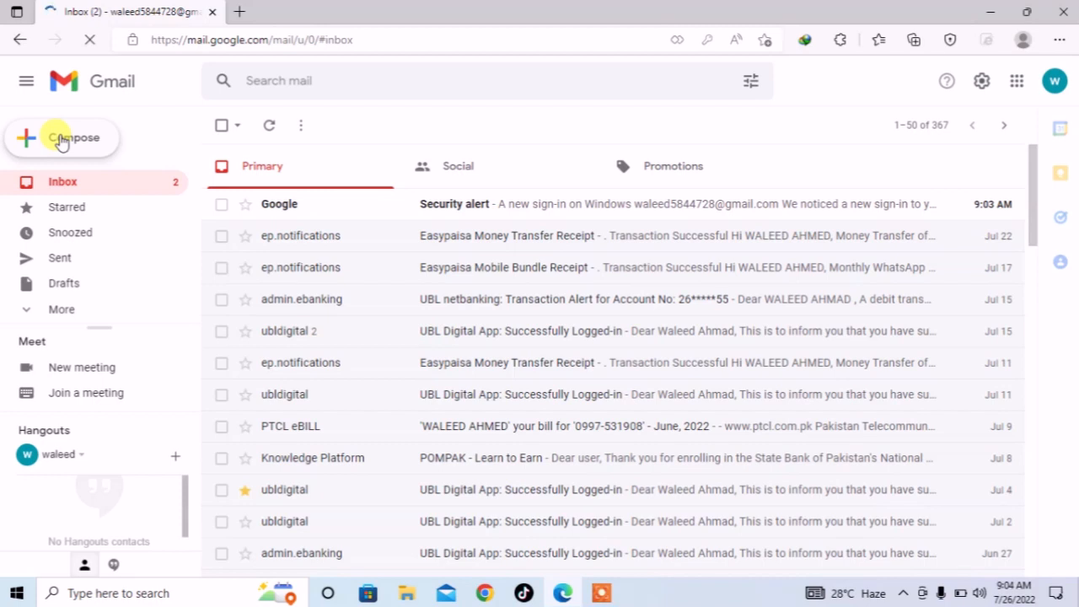
mouse_move(629, 305)
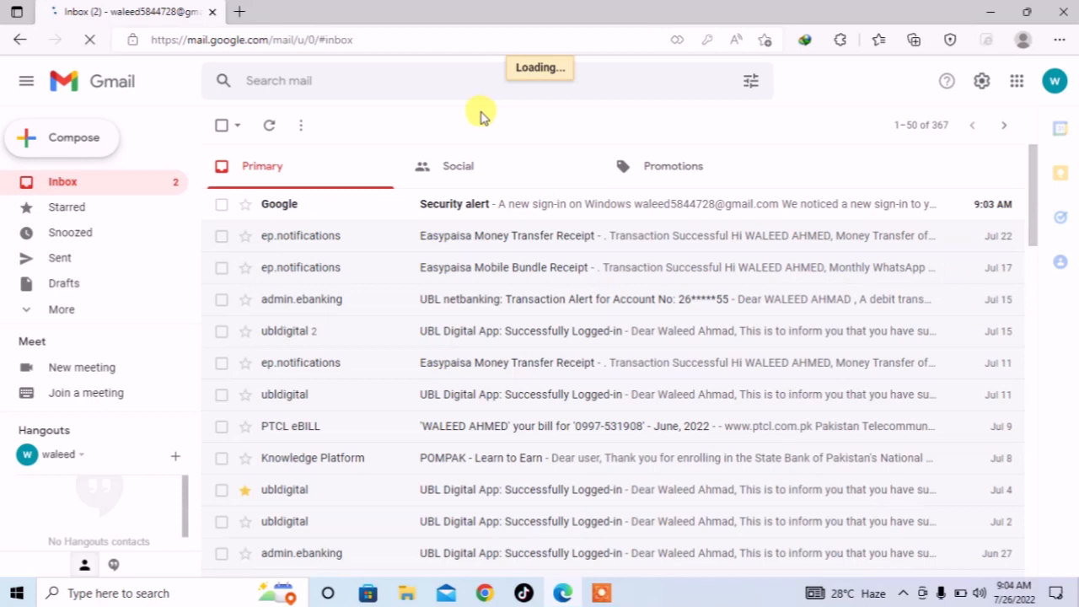
mouse_move(587, 204)
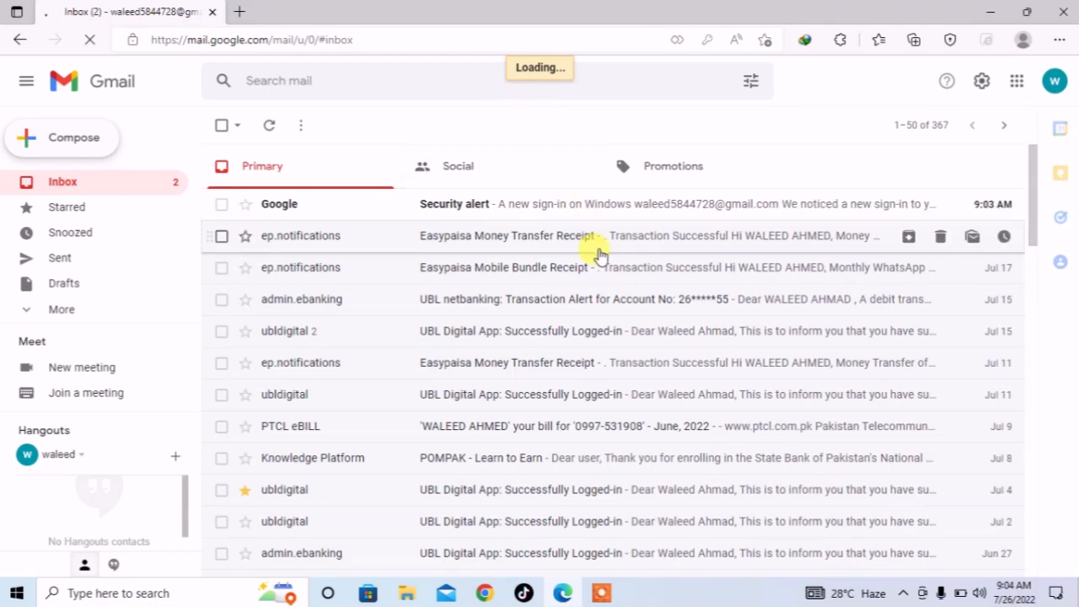
Start a new message and focus its To field.
left_click(61, 139)
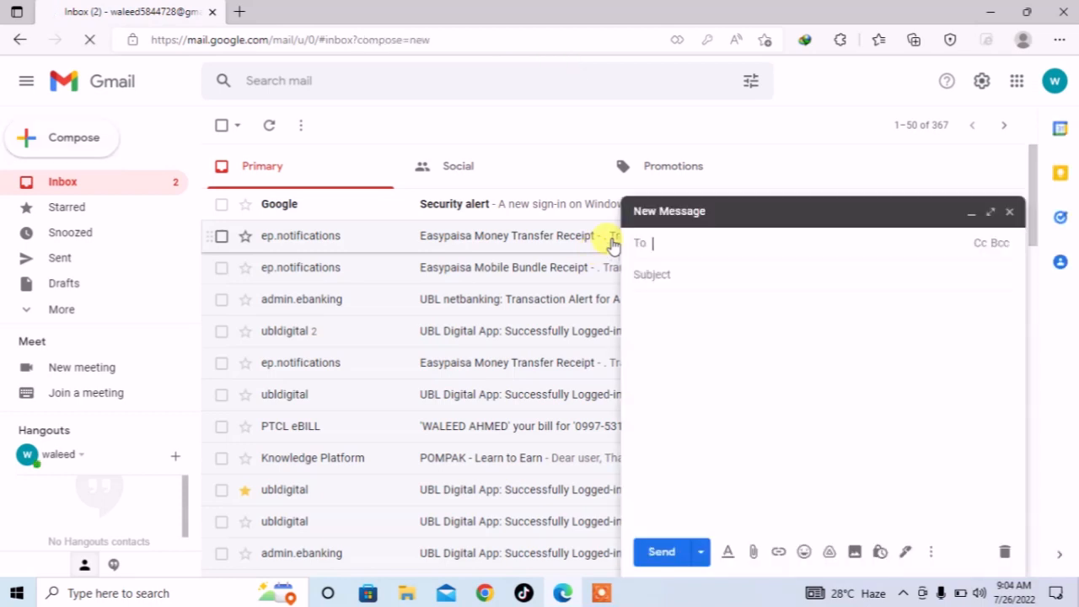
mouse_move(676, 250)
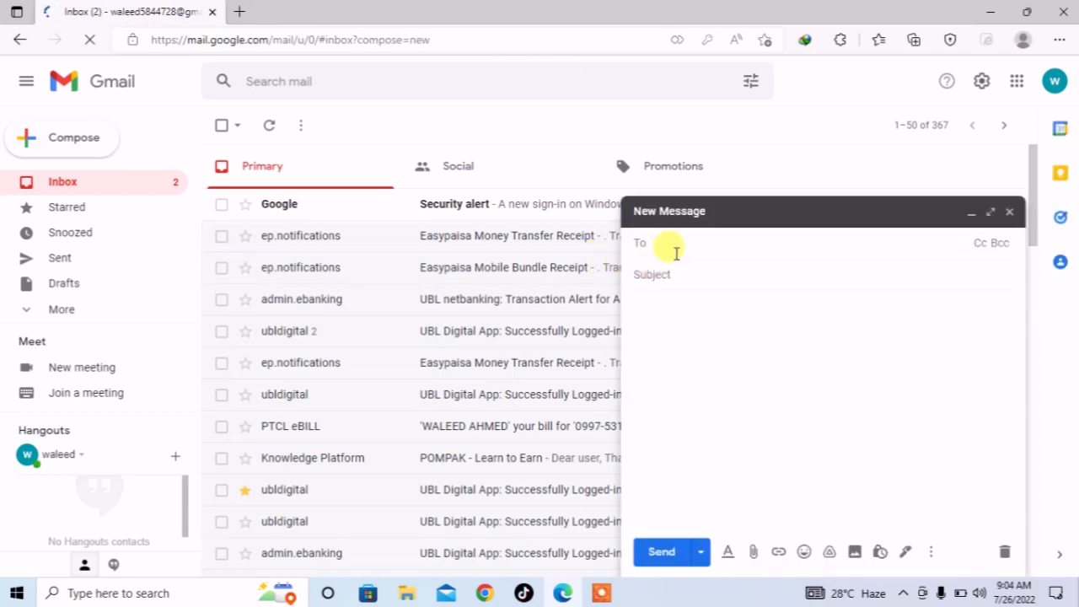
left_click(683, 242)
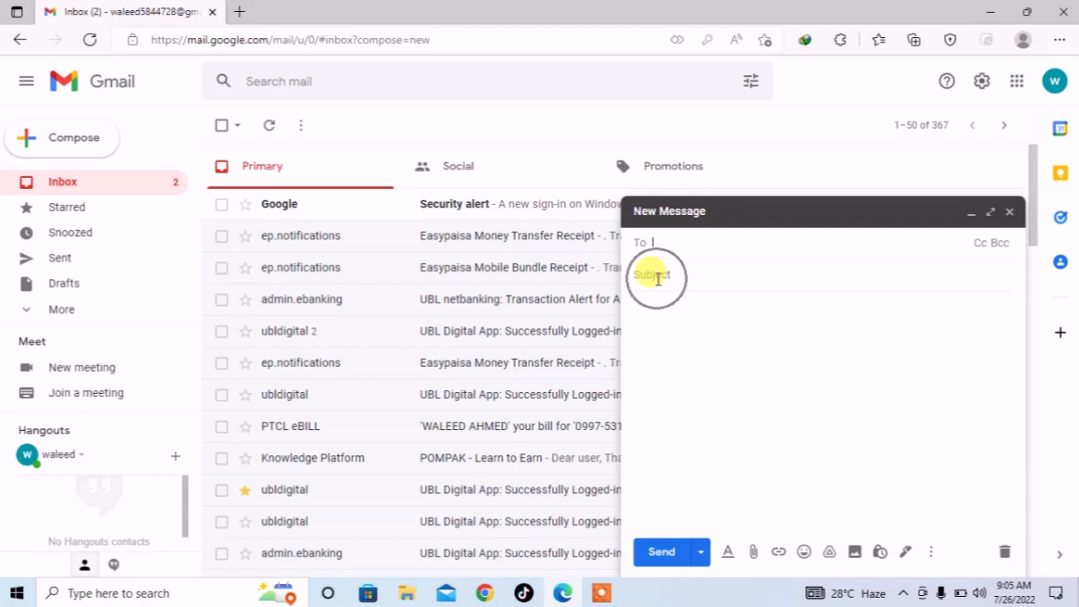
left_click(664, 246)
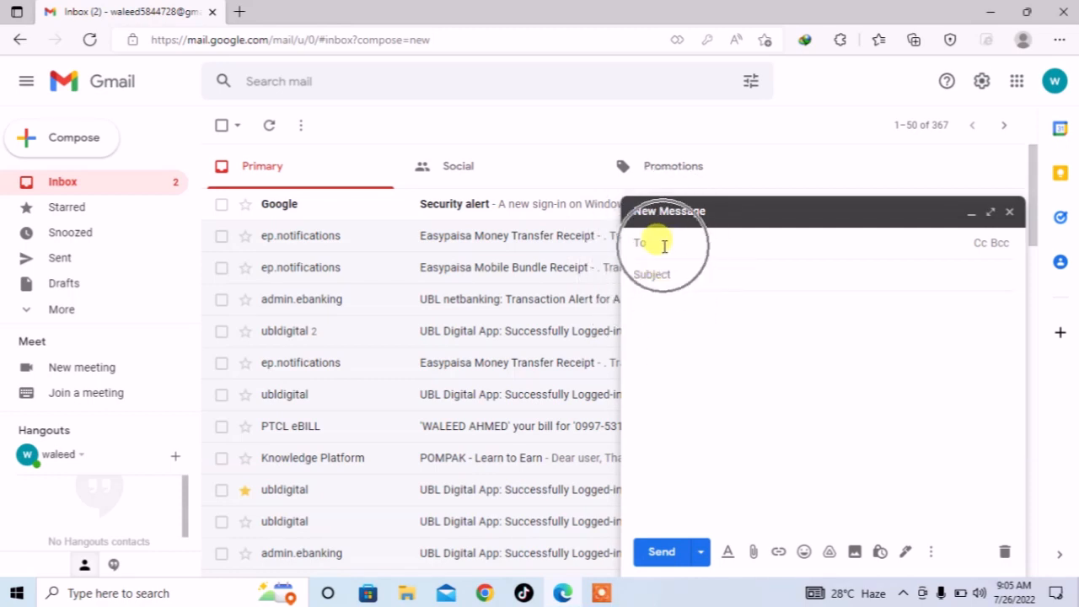
left_click(661, 243)
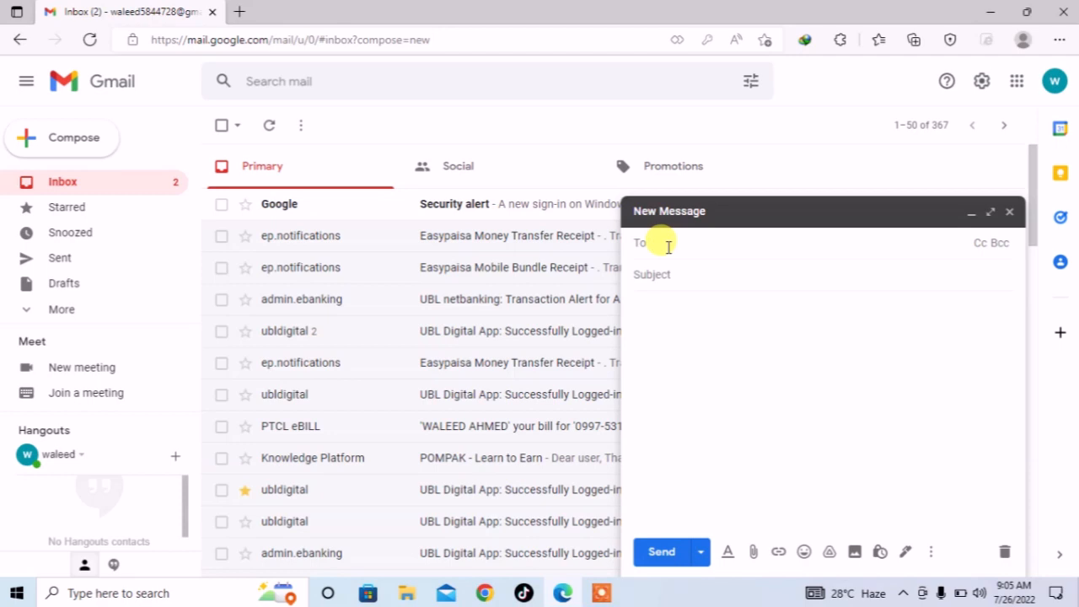
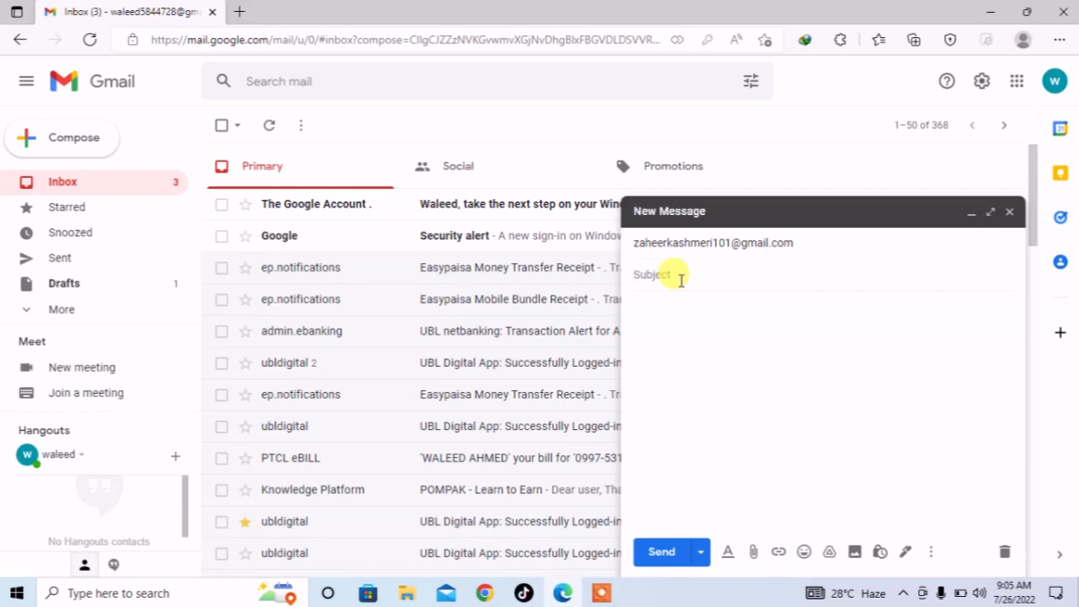
Set the subject 'thesis' and body 'Sir Please find the attachment file'.
left_click(674, 274)
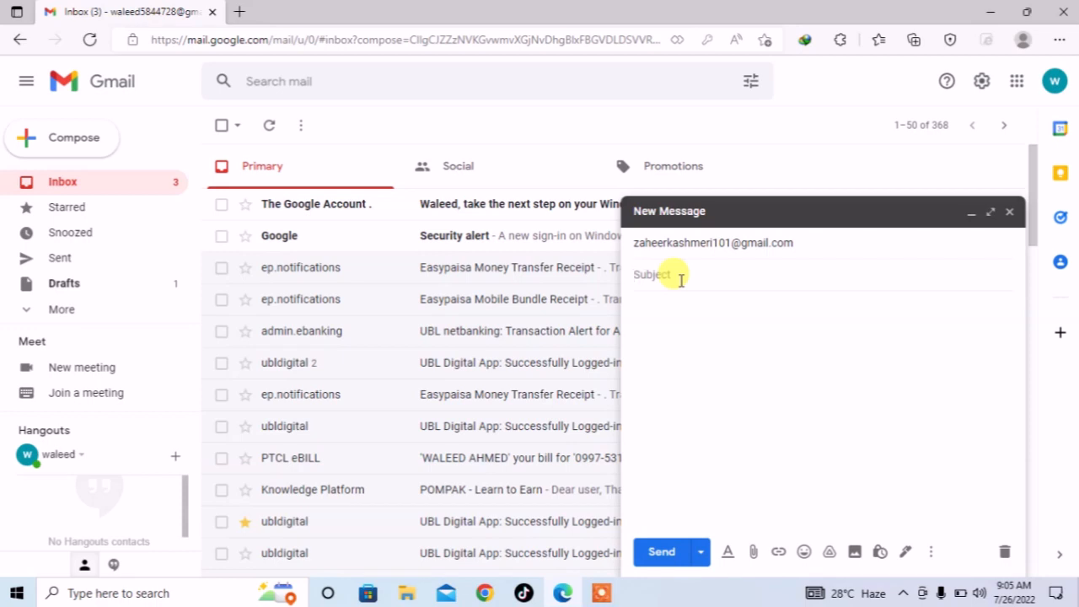
type("thesis")
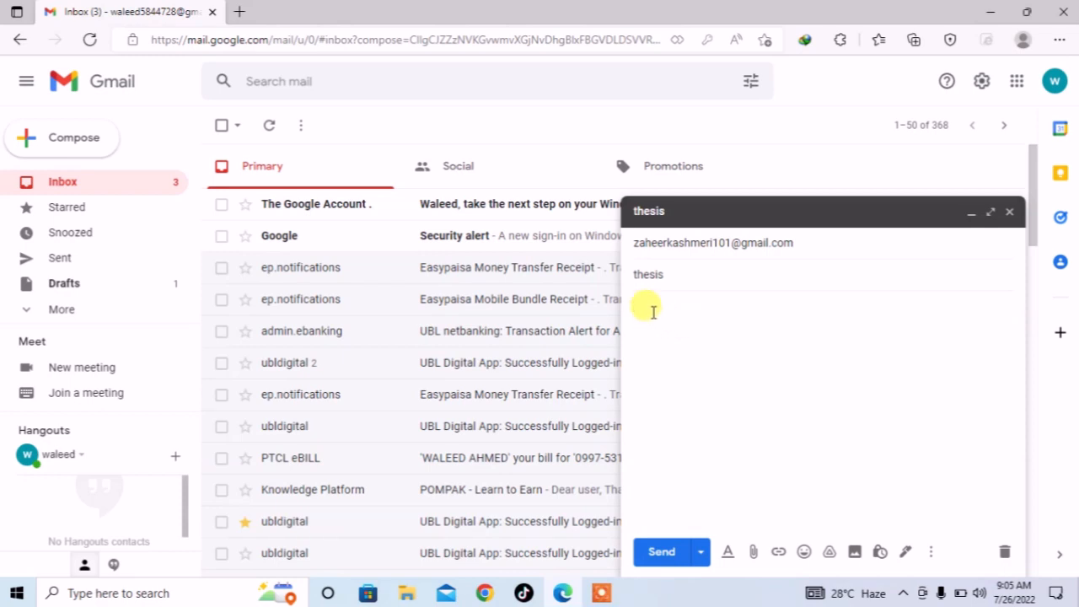
mouse_move(566, 330)
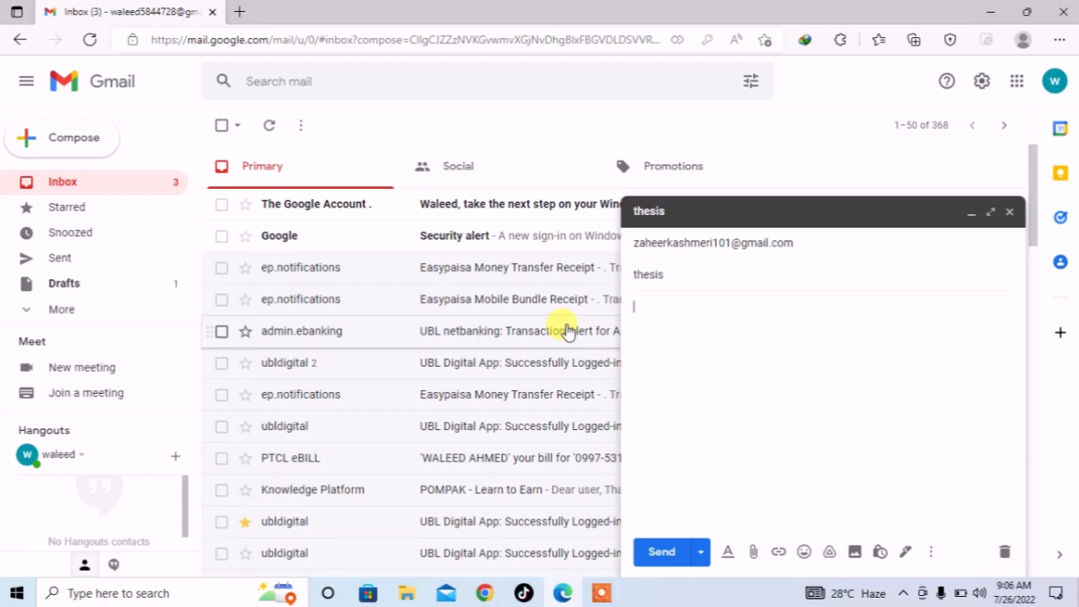
type("Sir Please find")
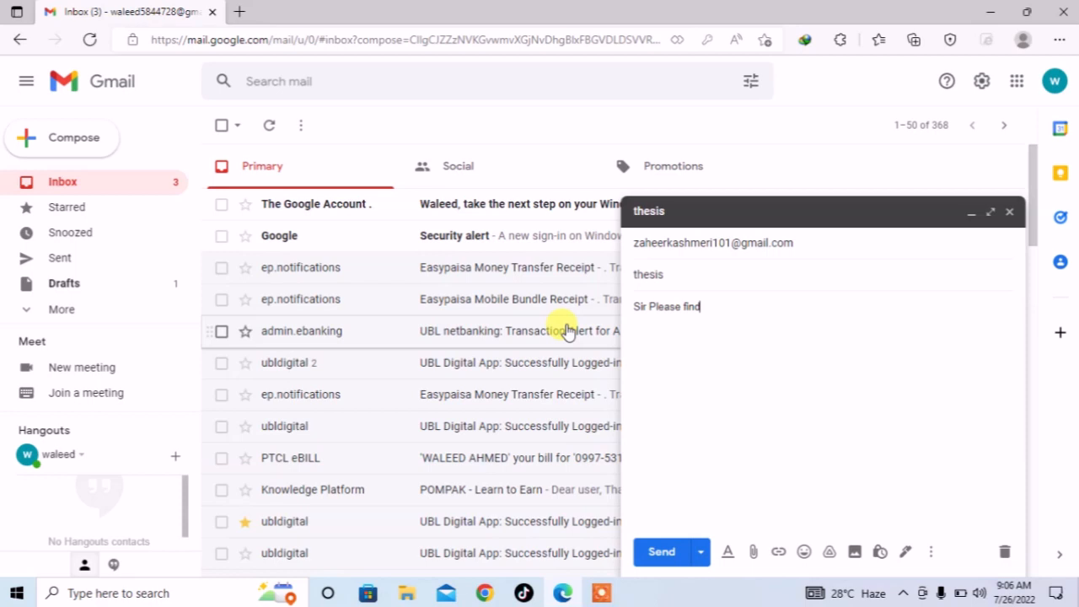
type("the attachment file")
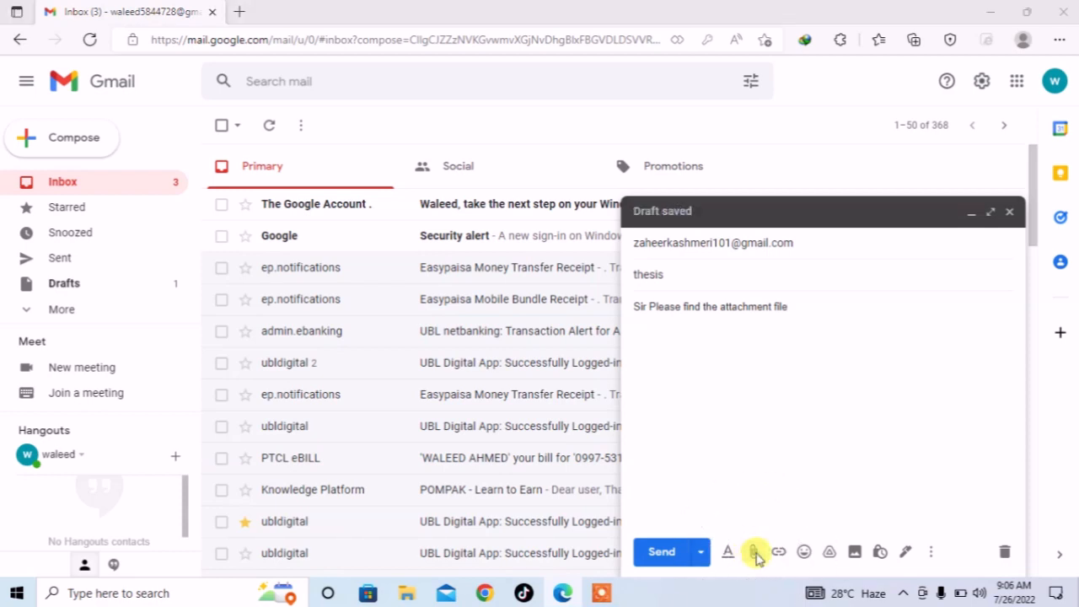
Attach the attendance.docx document from the Desktop to the draft.
left_click(752, 552)
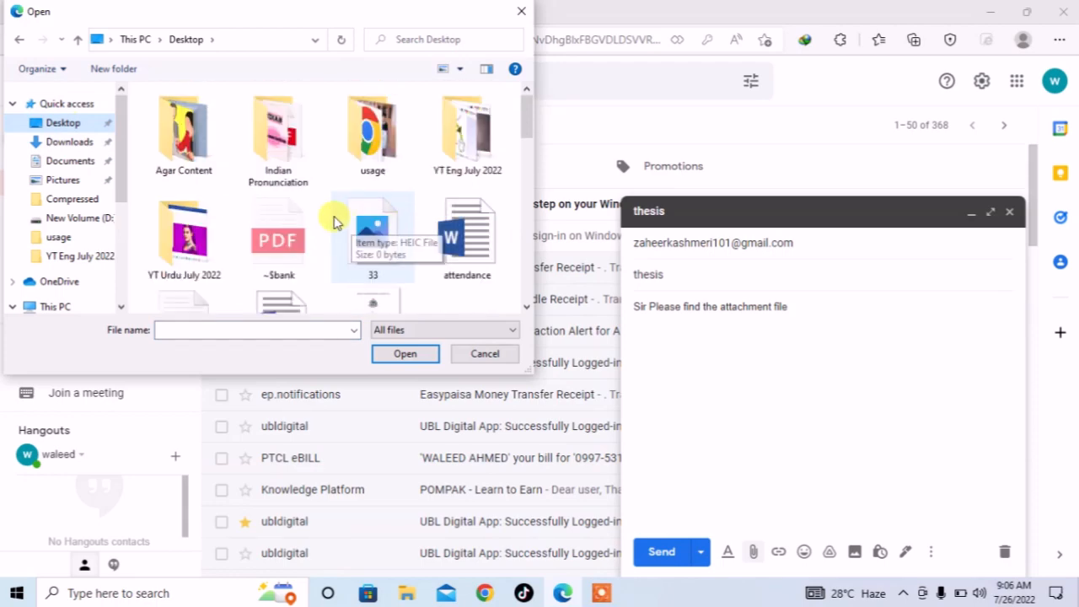
scroll("down", 3)
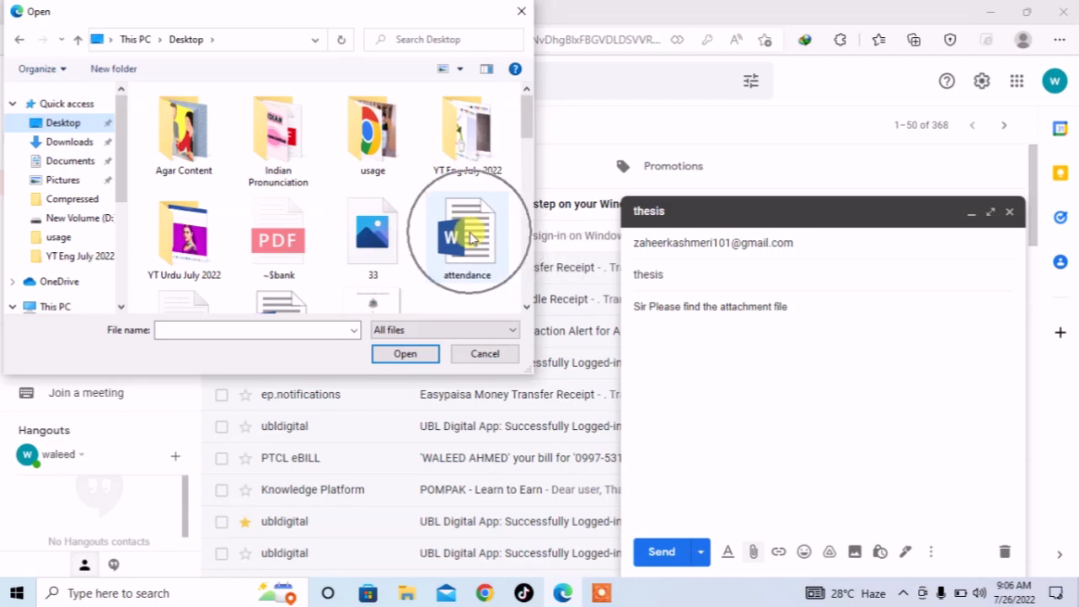
left_click(467, 227)
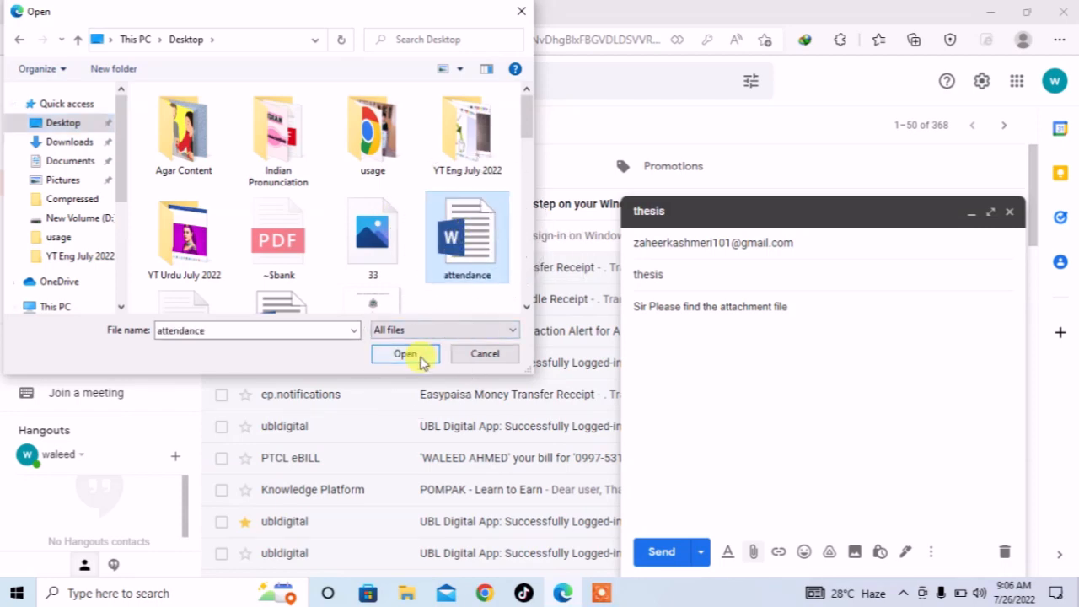
left_click(405, 354)
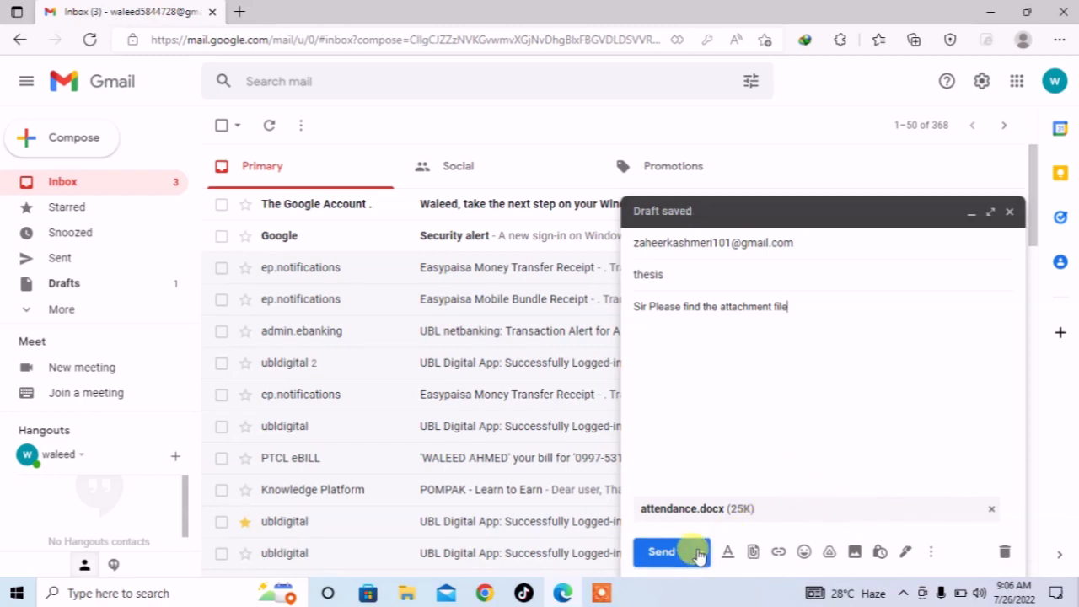
Send the message and bring up the account menu with the sign-out option.
left_click(660, 551)
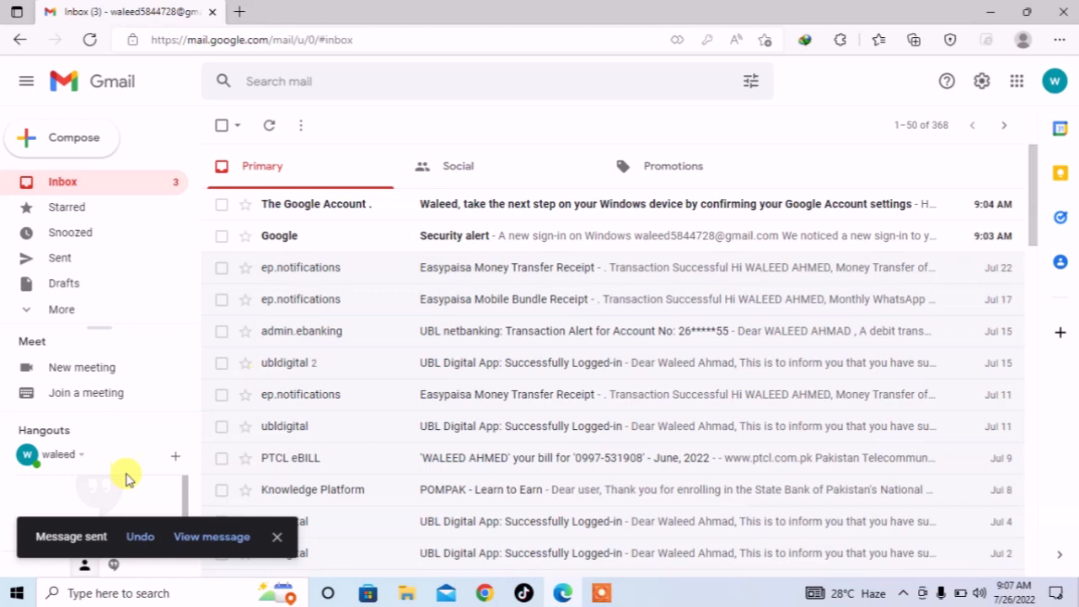
mouse_move(140, 536)
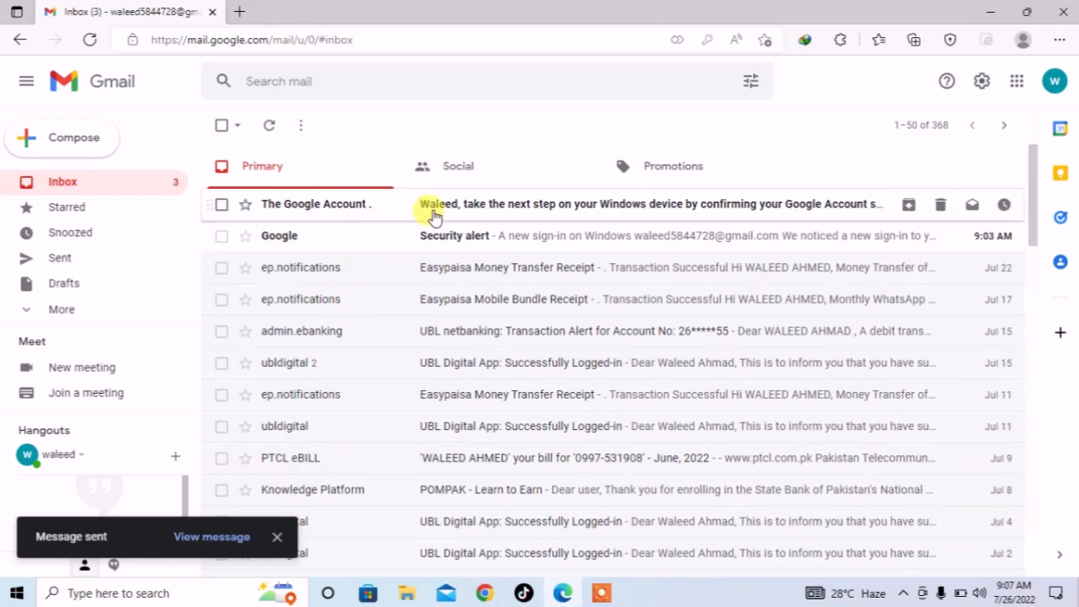
left_click(1057, 81)
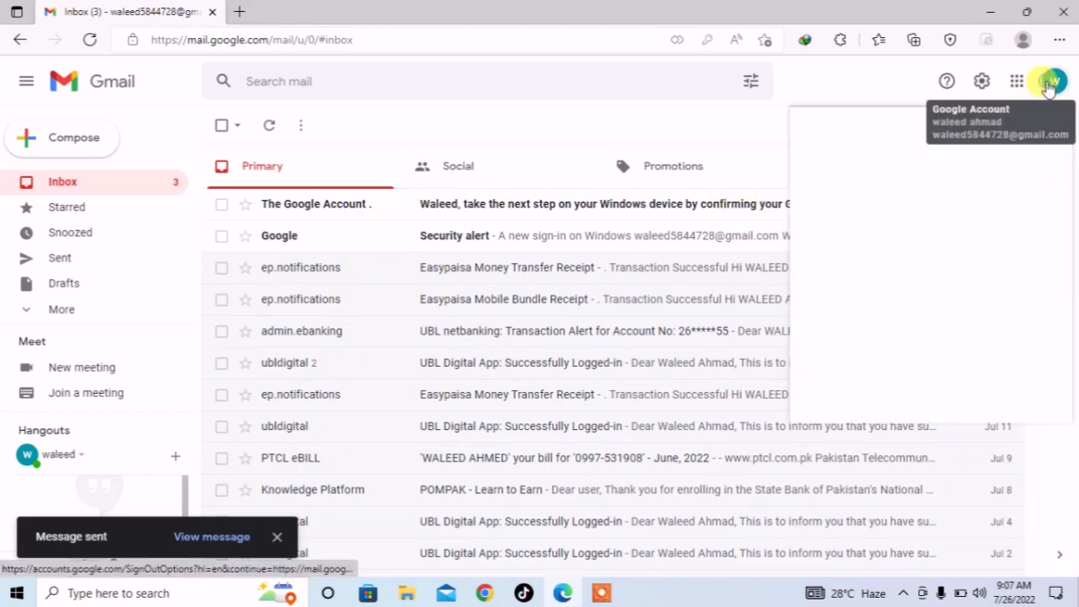
left_click(1048, 81)
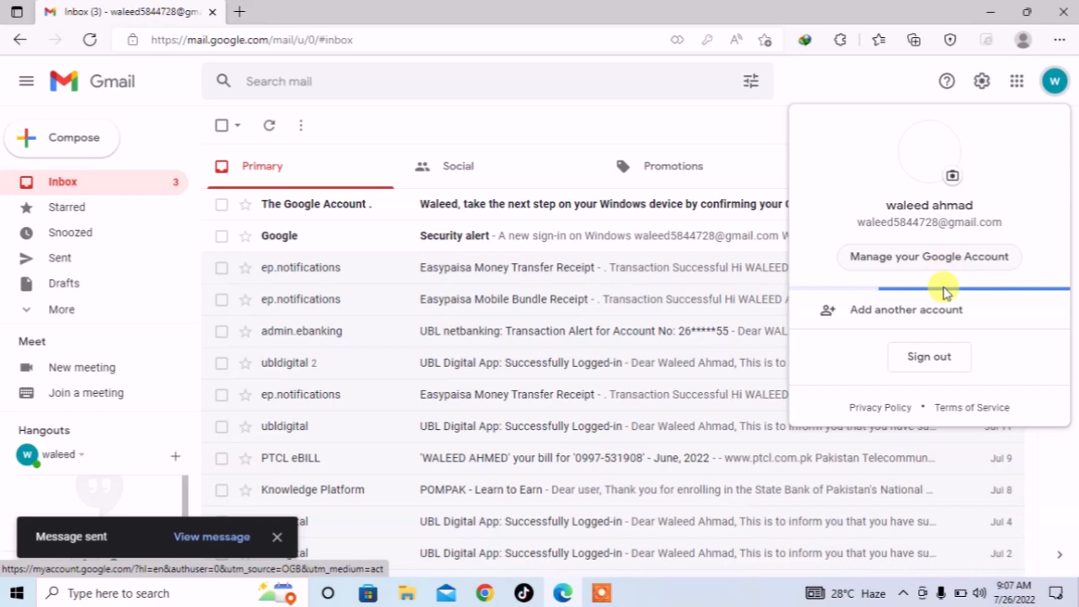